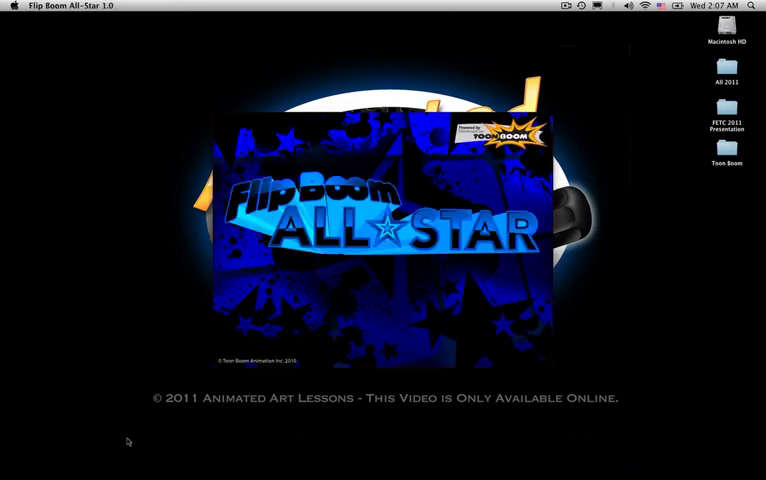
Dismiss the splash screen and create a new project keeping the name Untitled
{"action": "left_click", "coordinate": [383, 225]}
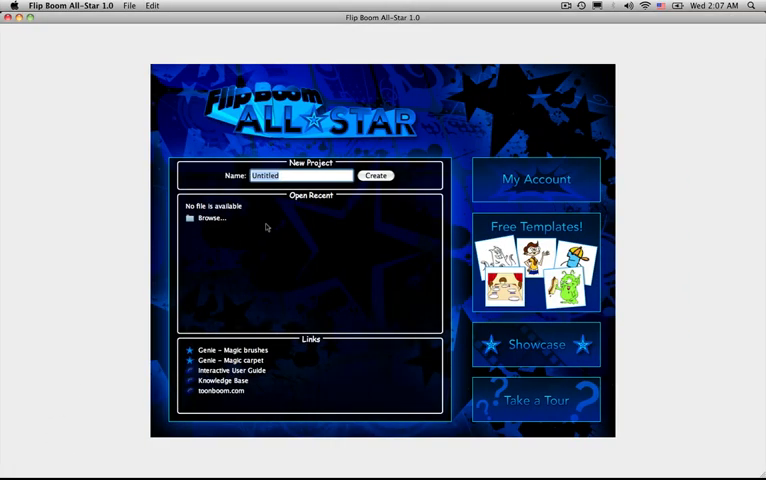
{"action": "mouse_move", "coordinate": [107, 281]}
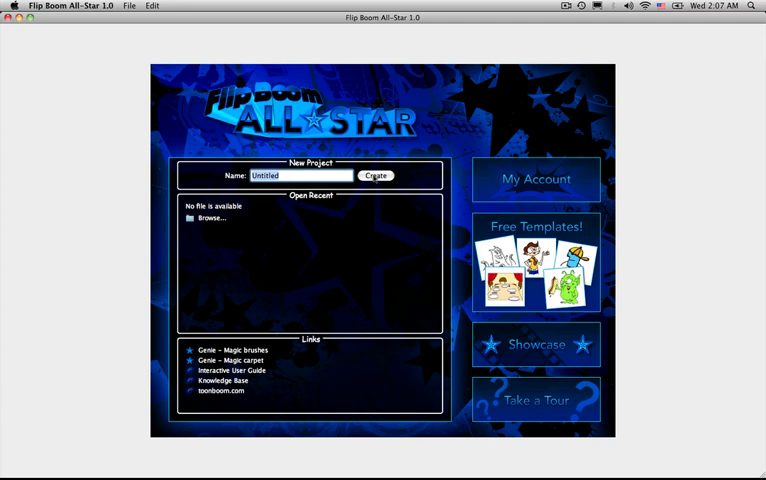
{"action": "left_click", "coordinate": [375, 175]}
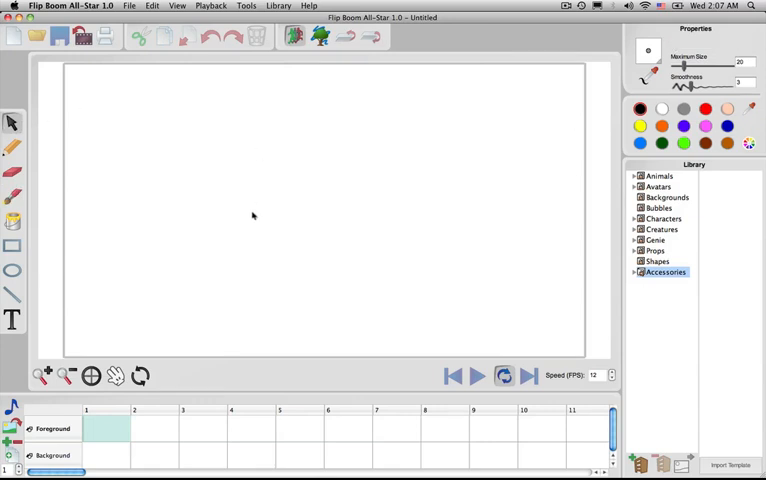
{"action": "left_click", "coordinate": [13, 147]}
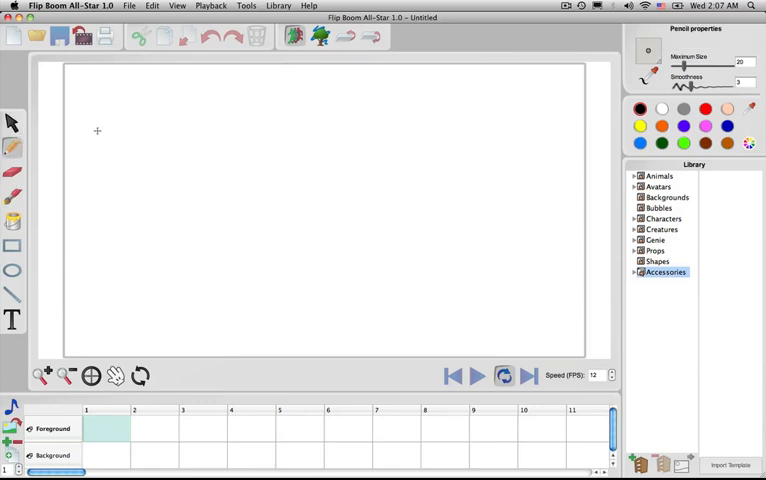
{"action": "mouse_move", "coordinate": [593, 137]}
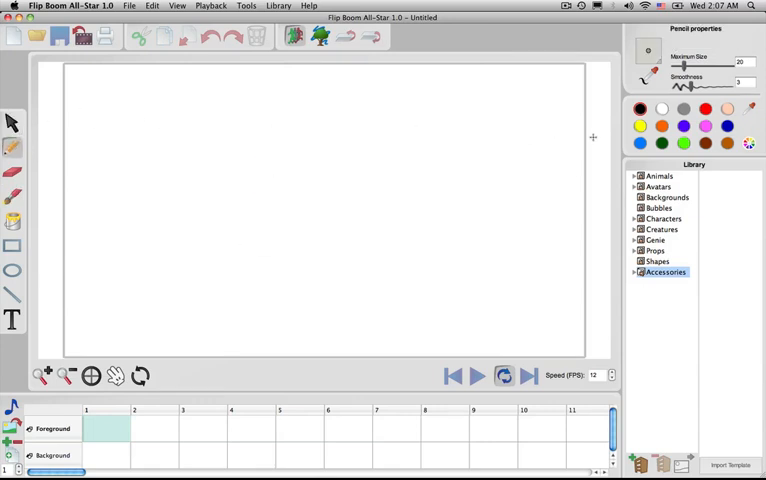
{"action": "left_click_drag", "start_coordinate": [172, 118], "coordinate": [158, 155]}
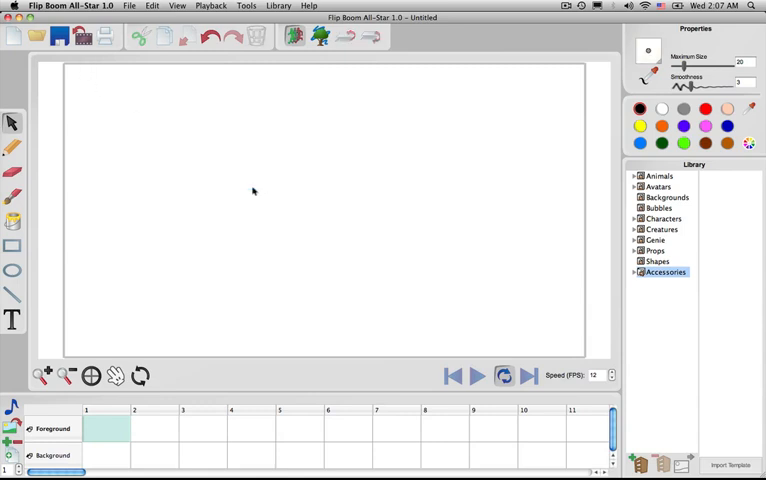
{"action": "left_click", "coordinate": [13, 147]}
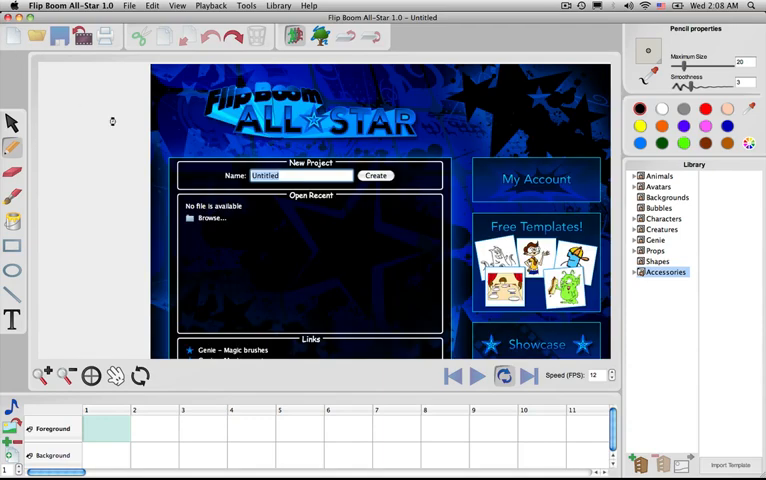
{"action": "left_click", "coordinate": [375, 175]}
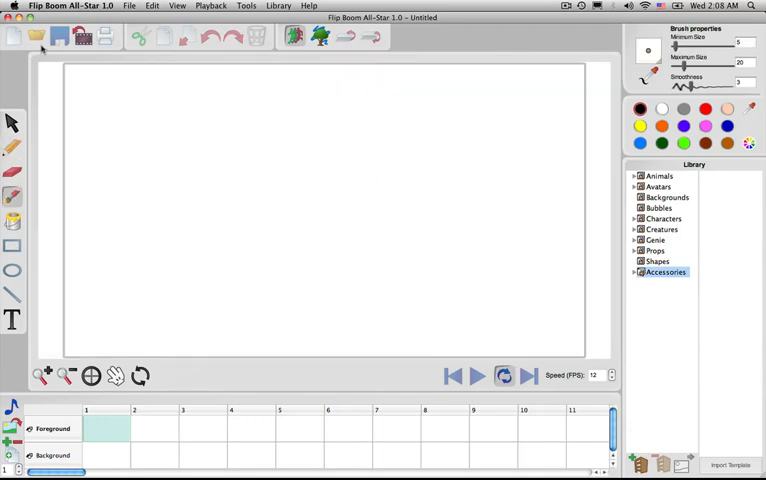
{"action": "left_click", "coordinate": [35, 37]}
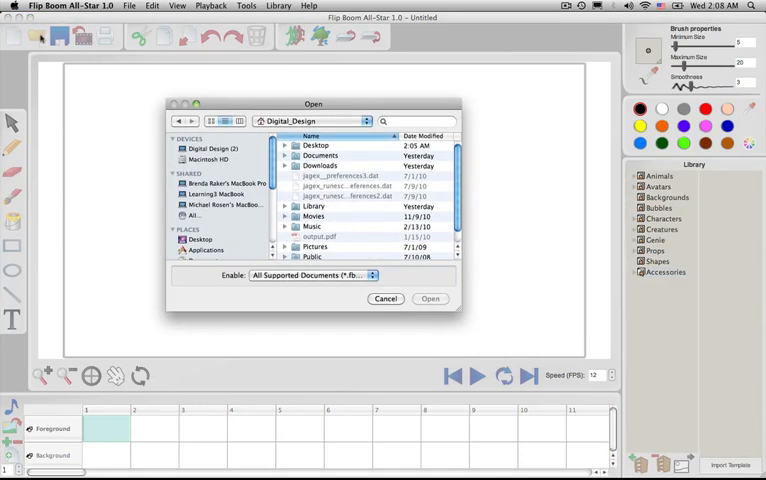
{"action": "left_click", "coordinate": [385, 298]}
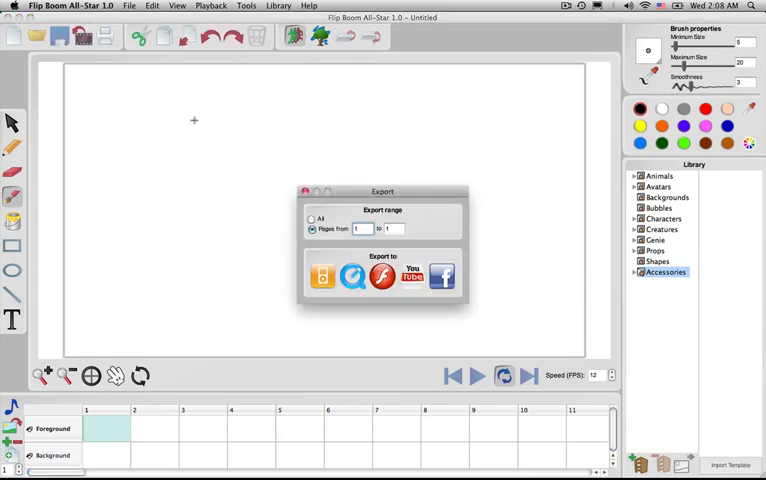
{"action": "left_click_drag", "start_coordinate": [382, 191], "coordinate": [327, 114]}
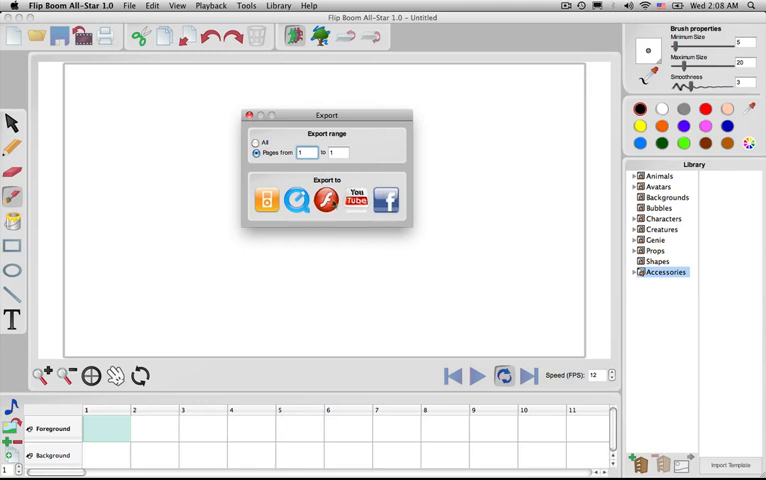
{"action": "left_click", "coordinate": [257, 152]}
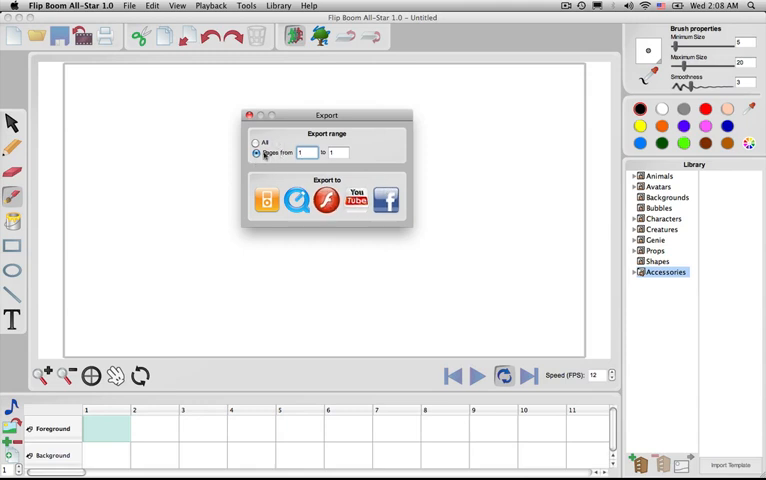
{"action": "left_click", "coordinate": [256, 153]}
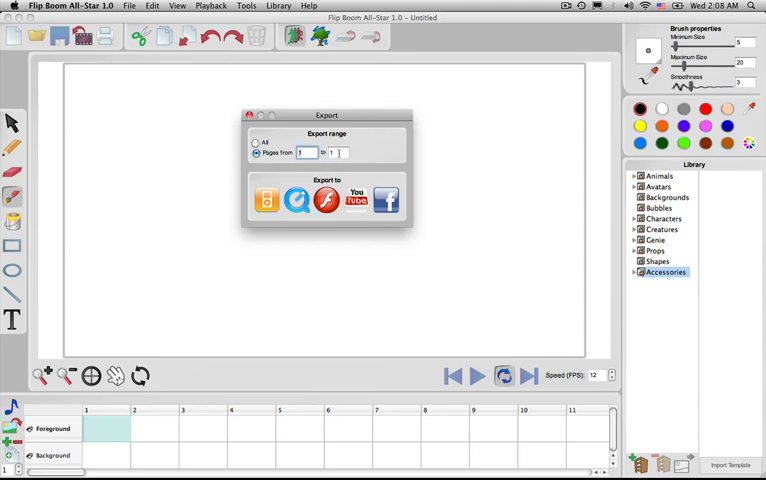
{"action": "left_click", "coordinate": [257, 142]}
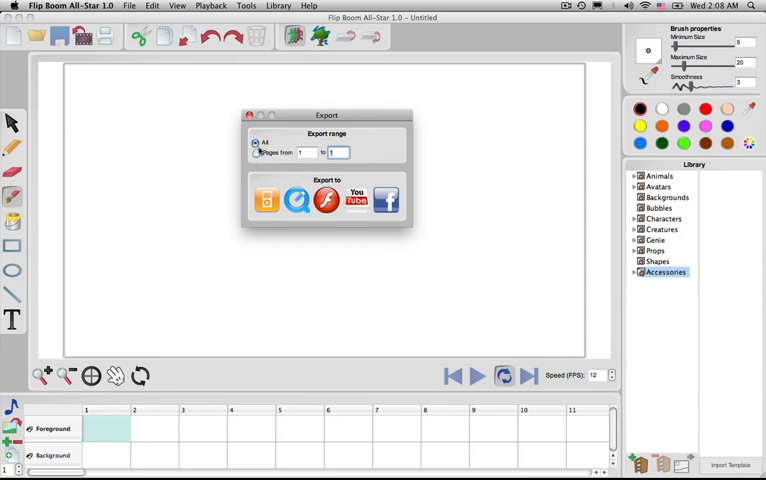
{"action": "left_click", "coordinate": [247, 114]}
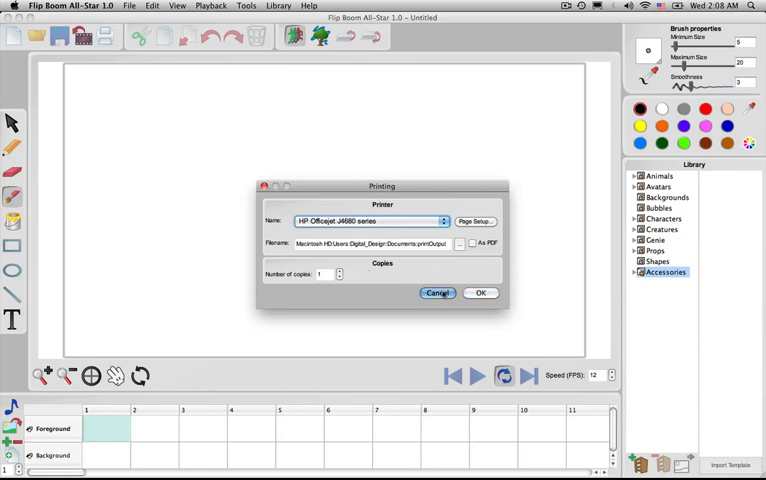
{"action": "left_click", "coordinate": [437, 292]}
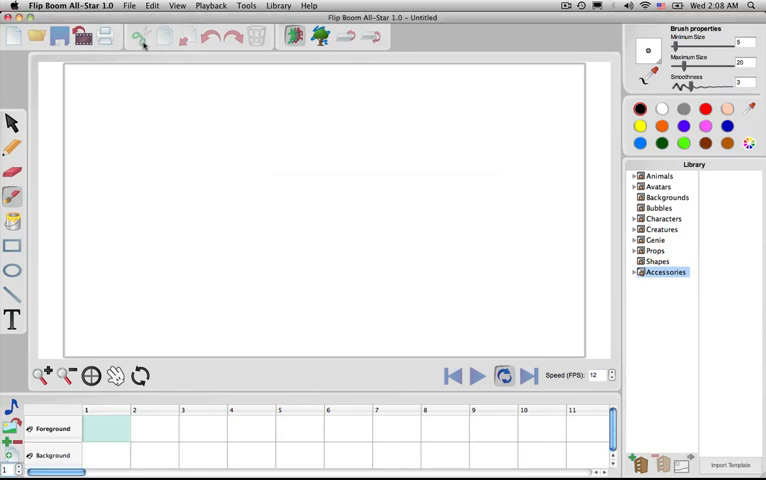
{"action": "mouse_move", "coordinate": [53, 190]}
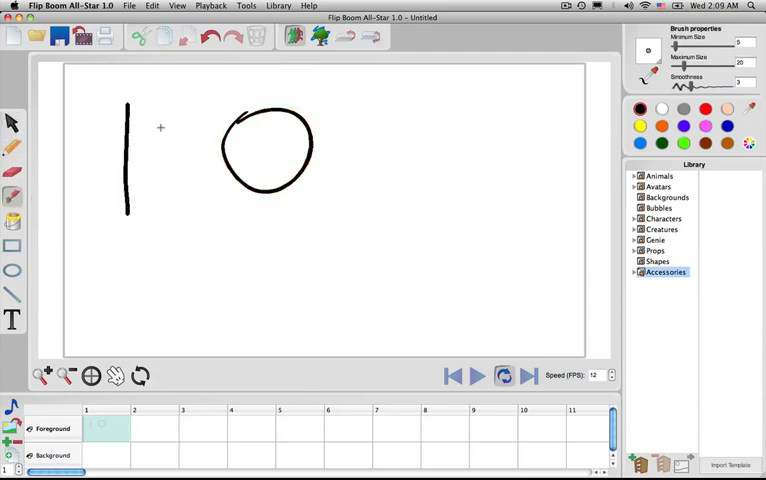
{"action": "mouse_move", "coordinate": [153, 107]}
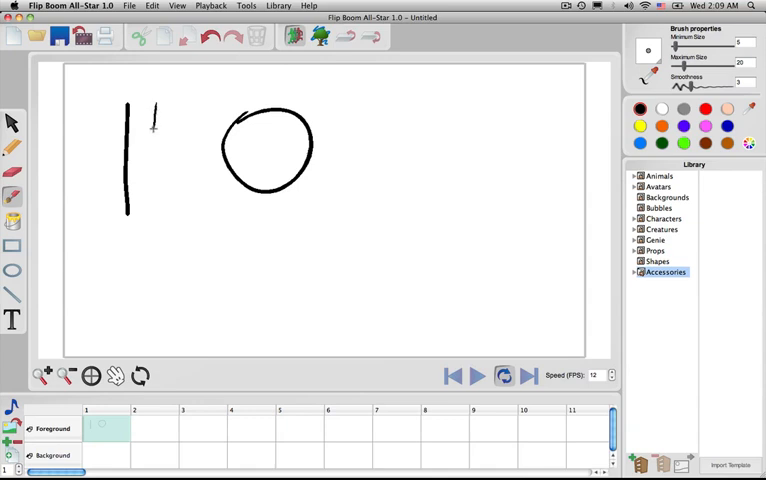
Draw a second vertical stroke, raise Maximum Size, and brush a thick stroke
{"action": "left_click_drag", "start_coordinate": [150, 108], "coordinate": [175, 218]}
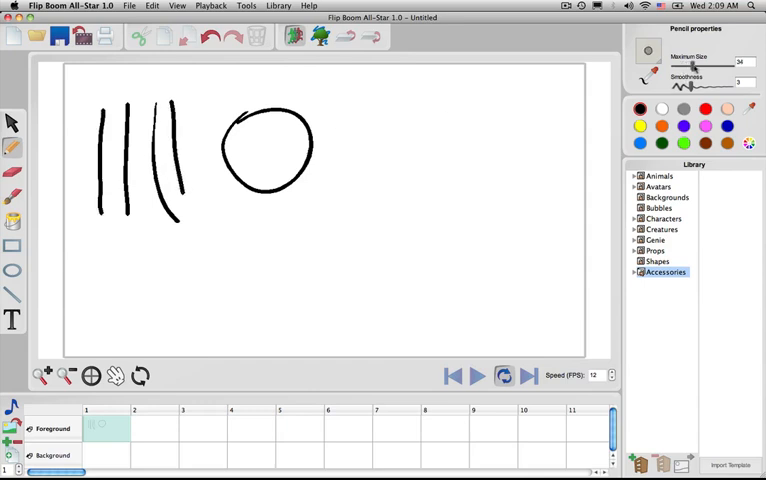
{"action": "left_click_drag", "start_coordinate": [365, 95], "coordinate": [365, 225]}
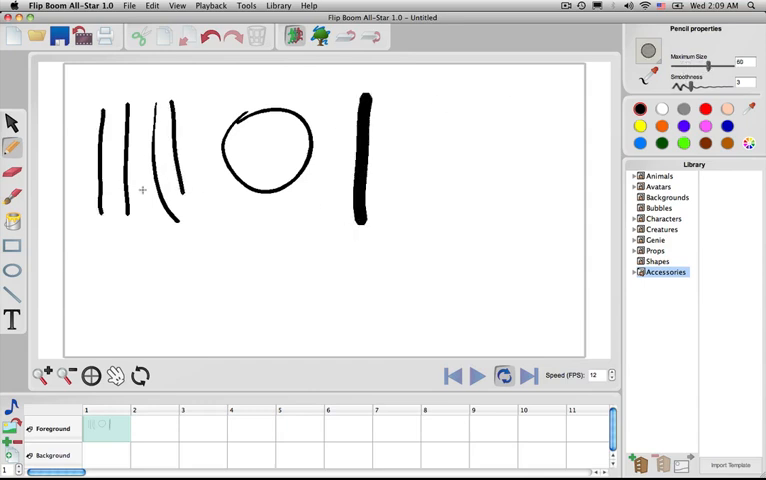
{"action": "left_click", "coordinate": [12, 172]}
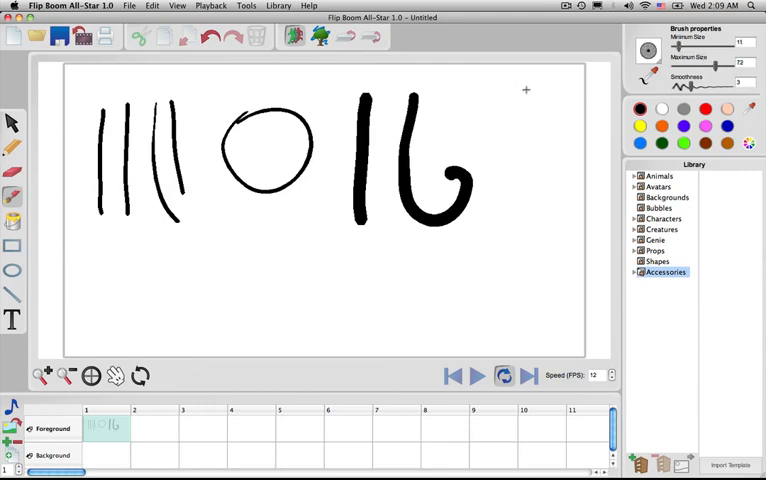
{"action": "left_click_drag", "start_coordinate": [508, 90], "coordinate": [490, 250]}
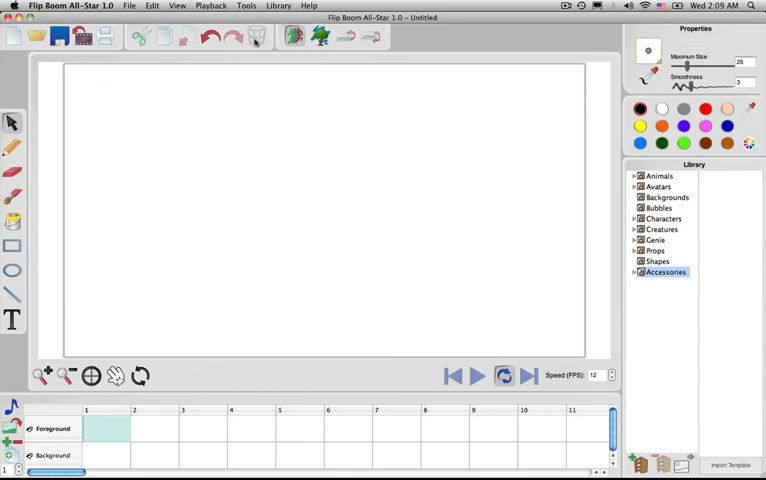
{"action": "mouse_move", "coordinate": [58, 130]}
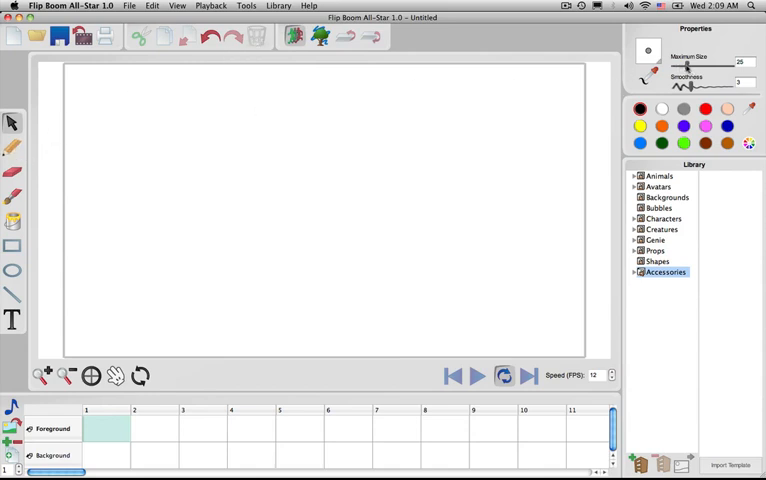
Lower the Maximum Size slider for thinner strokes
{"action": "left_click", "coordinate": [13, 146]}
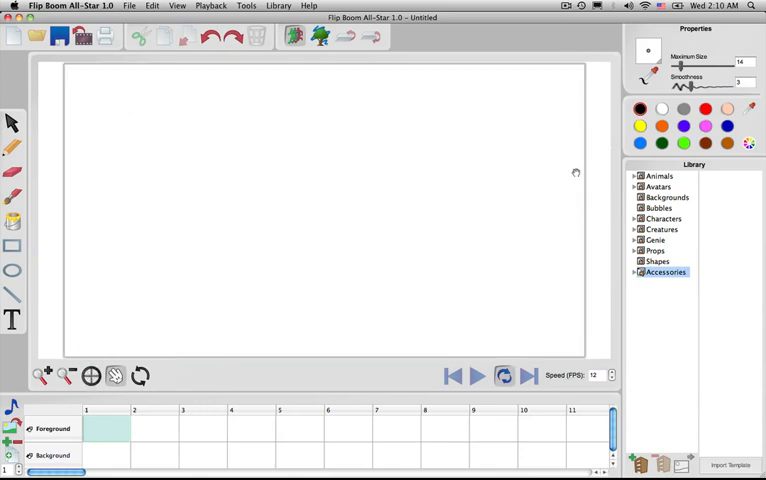
{"action": "mouse_move", "coordinate": [530, 130]}
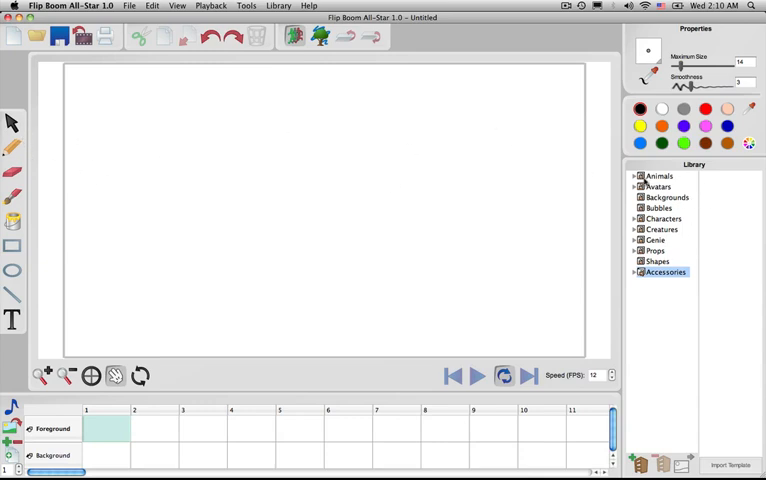
Drag the Bouncing bear from the Animals library onto the canvas, then play and stop it
{"action": "left_click", "coordinate": [636, 176]}
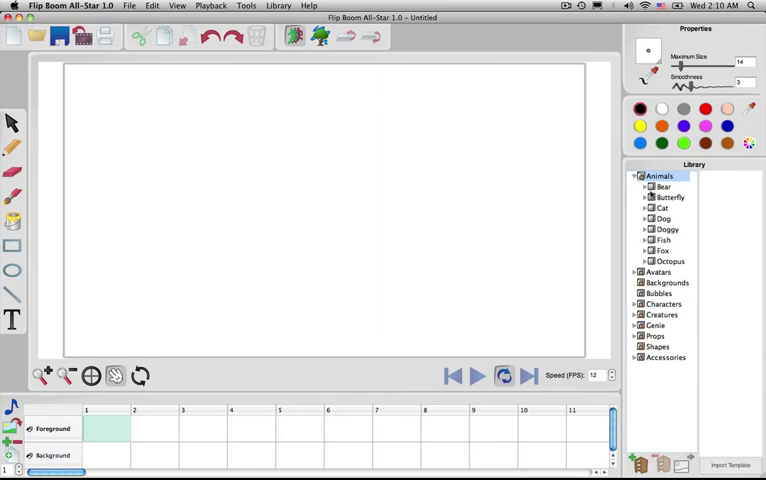
{"action": "left_click", "coordinate": [645, 186]}
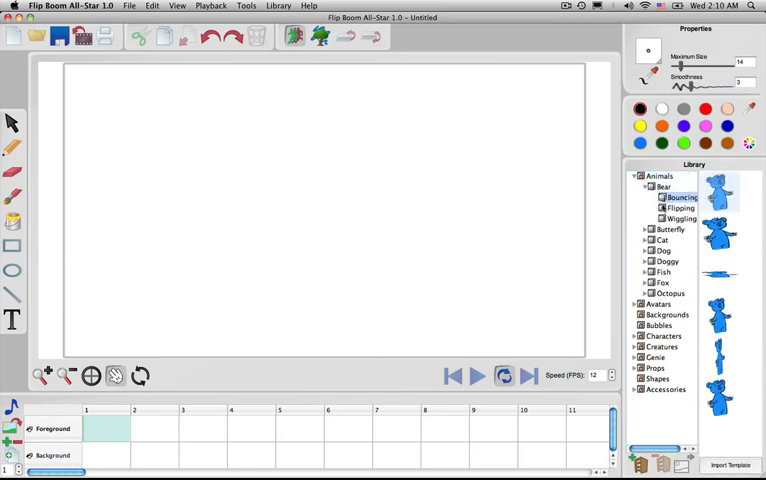
{"action": "left_click_drag", "start_coordinate": [722, 190], "coordinate": [265, 200]}
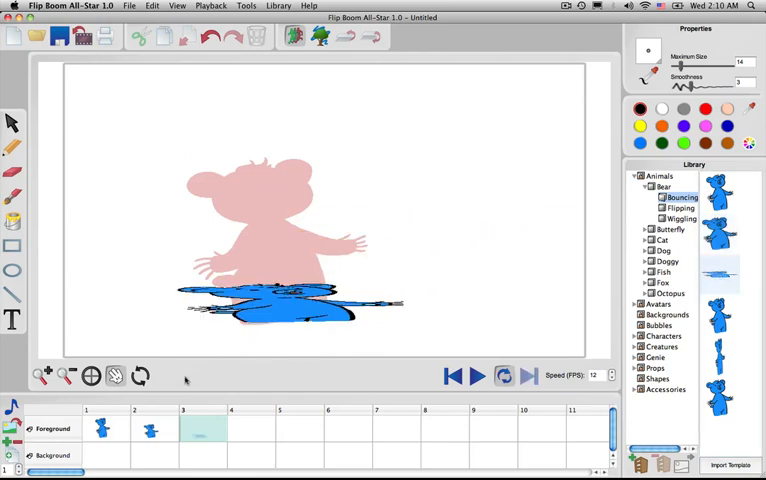
{"action": "mouse_move", "coordinate": [208, 215]}
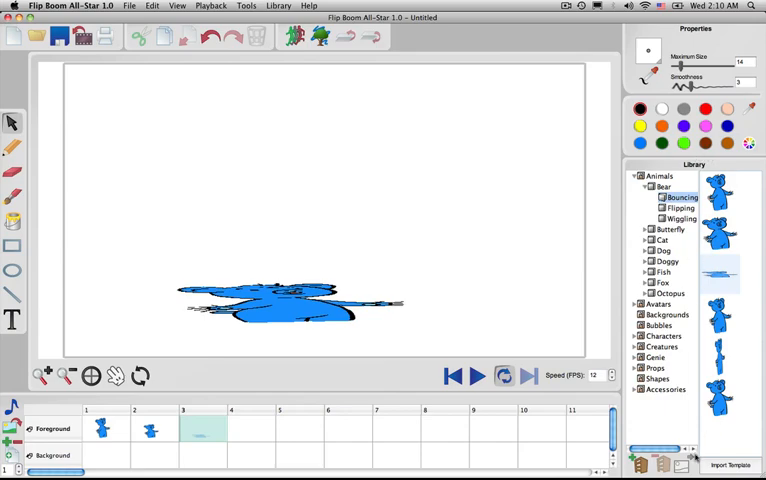
{"action": "left_click", "coordinate": [477, 376]}
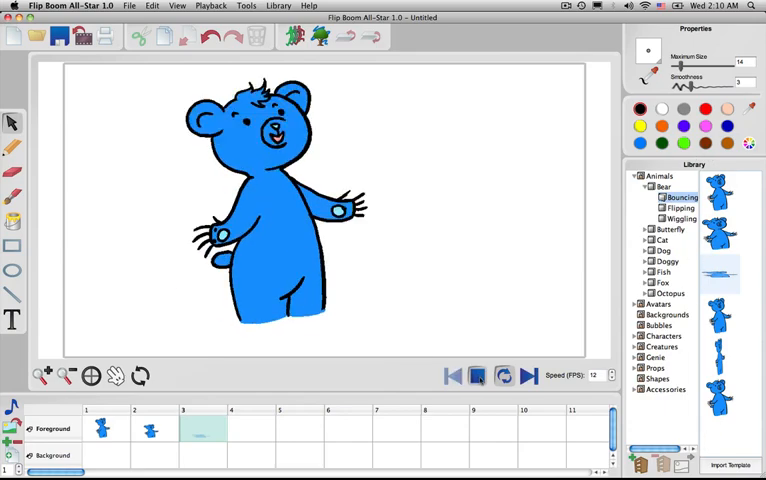
{"action": "left_click", "coordinate": [477, 375]}
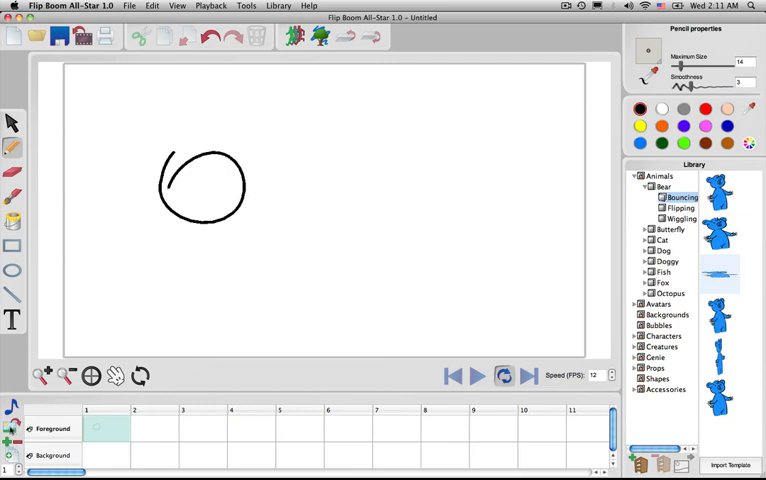
Open the image Import window and cancel without importing anything
{"action": "left_click", "coordinate": [731, 464]}
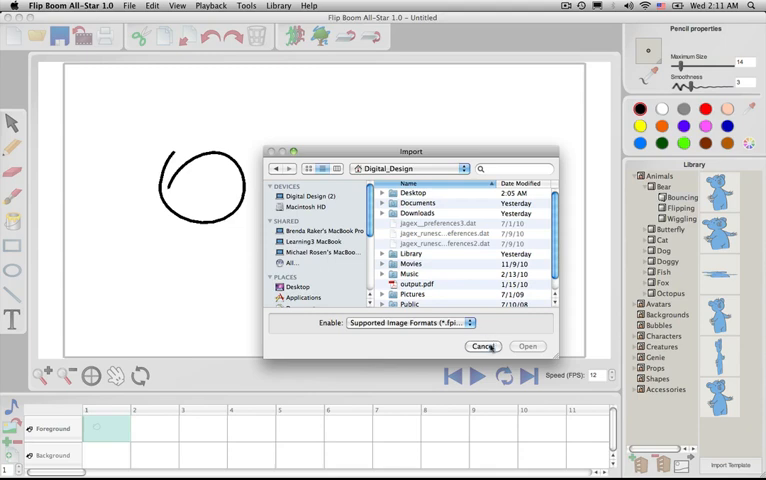
{"action": "left_click", "coordinate": [483, 346]}
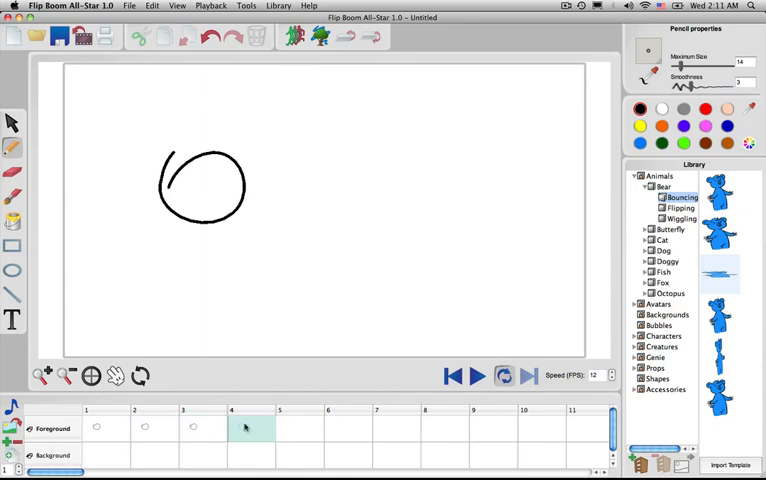
Duplicate the circle frame so it extends through frame 8
{"action": "left_click", "coordinate": [348, 427]}
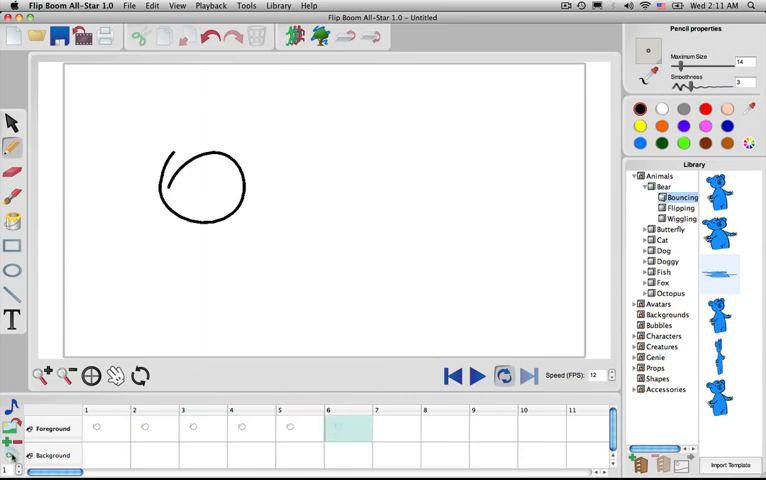
{"action": "left_click", "coordinate": [444, 427]}
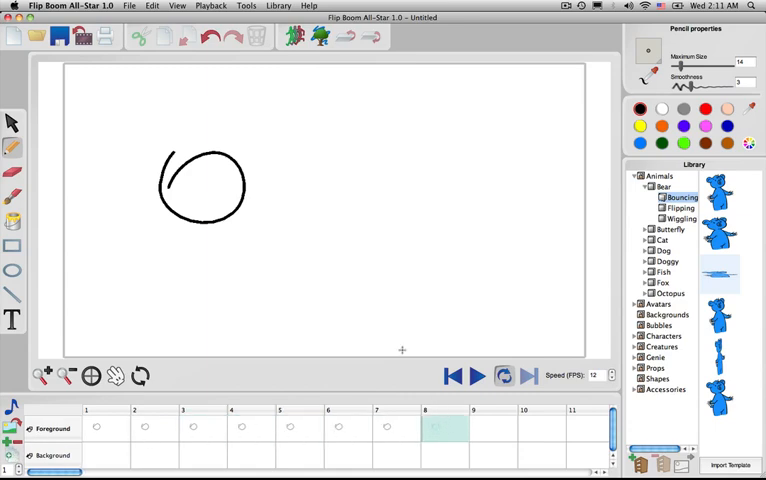
{"action": "left_click", "coordinate": [145, 427]}
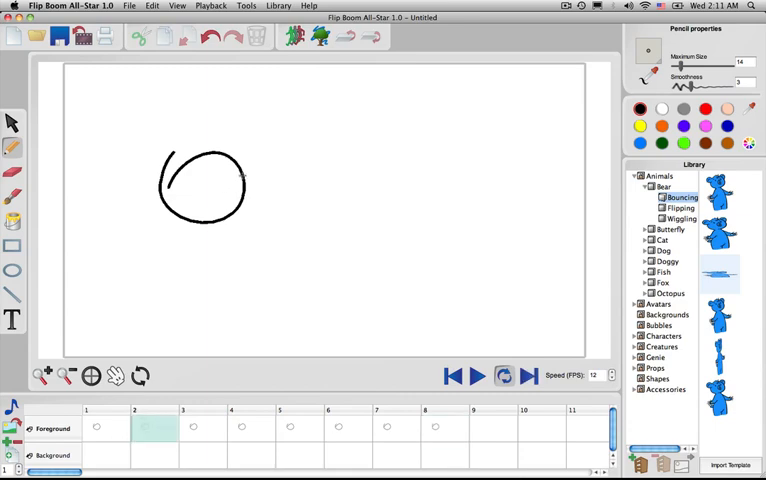
Reposition the circle in frame 2, then play and stop the animation
{"action": "left_click", "coordinate": [12, 122]}
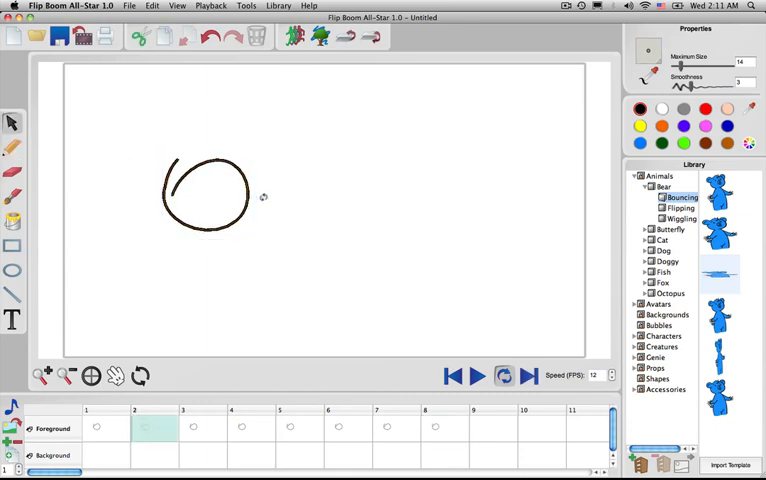
{"action": "left_click", "coordinate": [207, 192]}
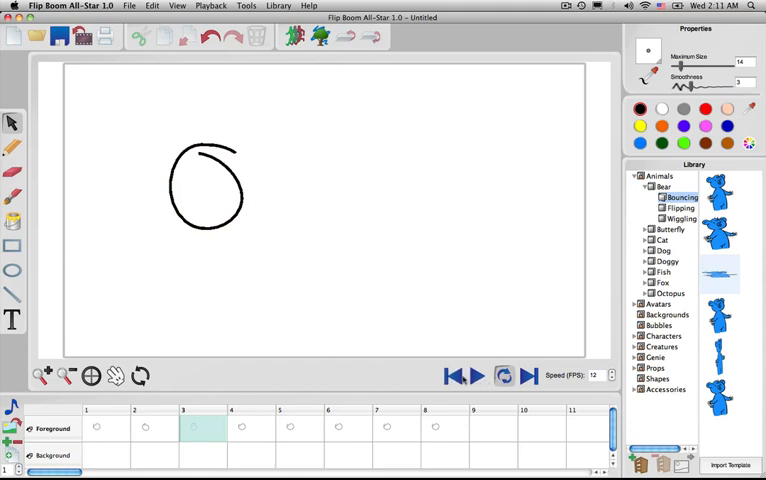
{"action": "left_click", "coordinate": [475, 375]}
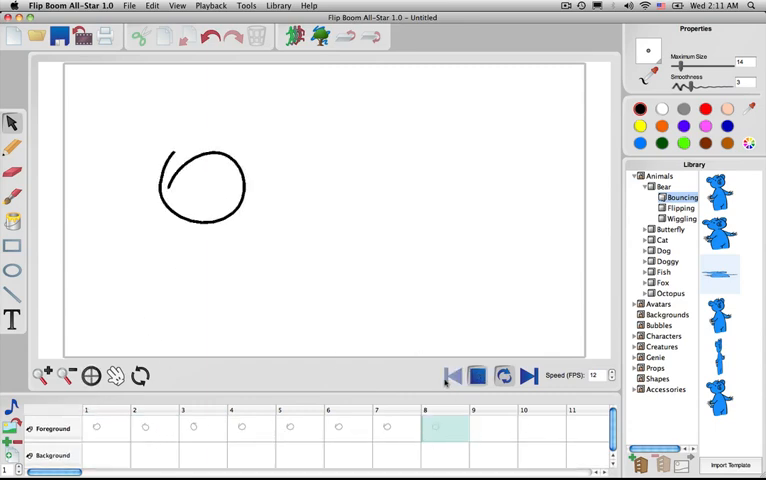
{"action": "left_click", "coordinate": [477, 375]}
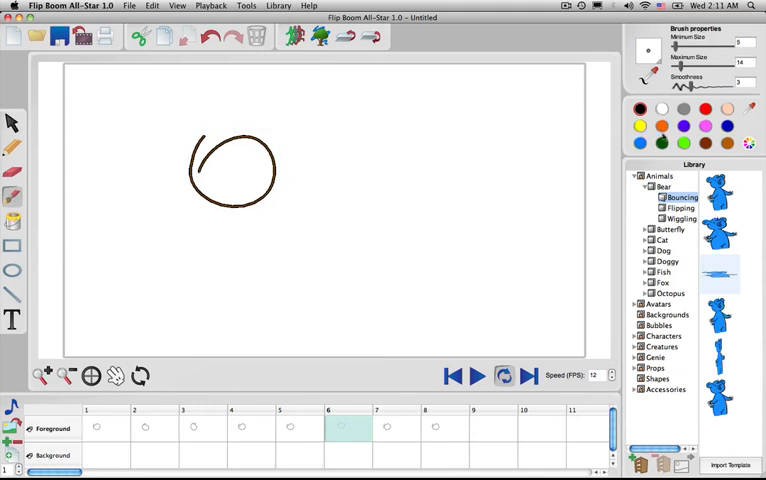
{"action": "mouse_move", "coordinate": [518, 135]}
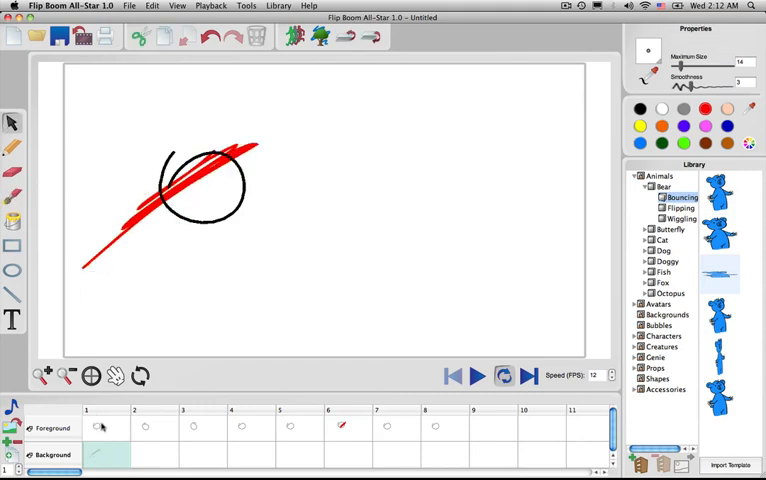
Return to the first Foreground frame
{"action": "left_click", "coordinate": [13, 121]}
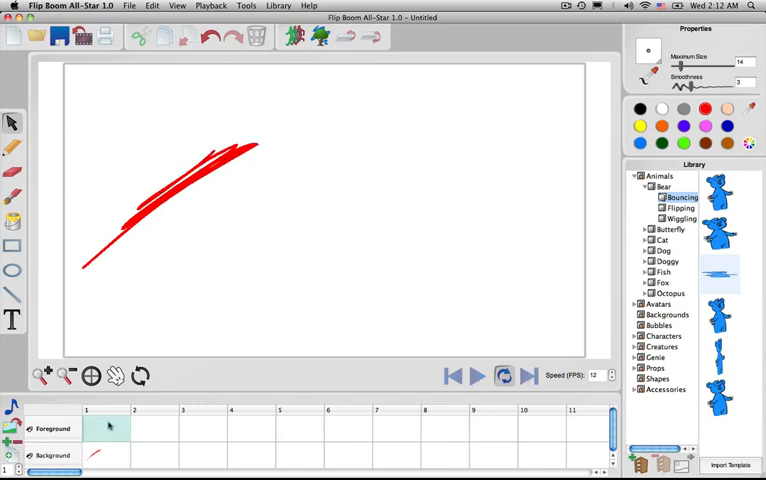
Select the Background frame holding the red strokes
{"action": "left_click", "coordinate": [12, 147]}
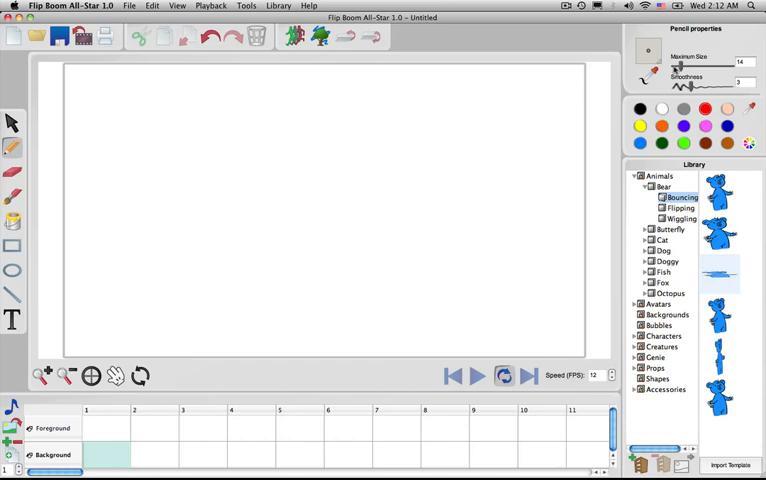
Pick a colour on the colour wheel, darken it to deep red, and confirm
{"action": "left_click", "coordinate": [749, 142]}
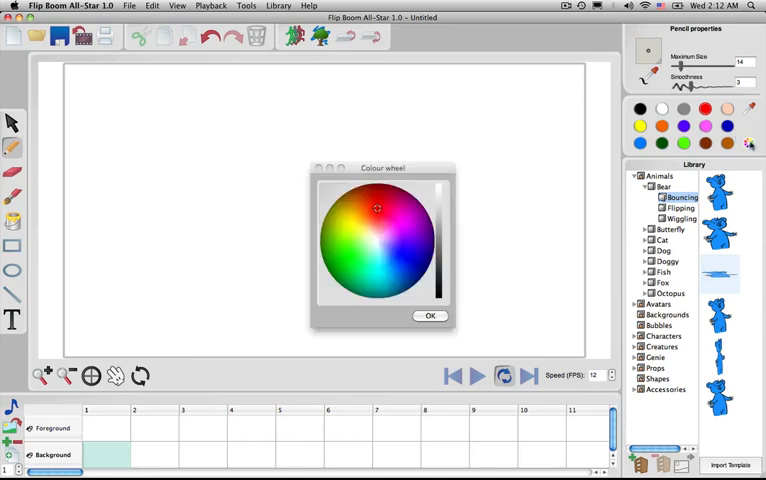
{"action": "left_click", "coordinate": [367, 257]}
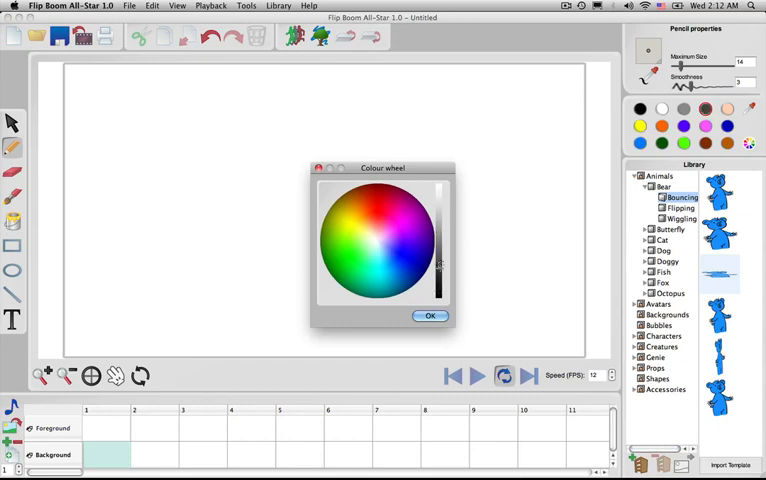
{"action": "left_click", "coordinate": [429, 315]}
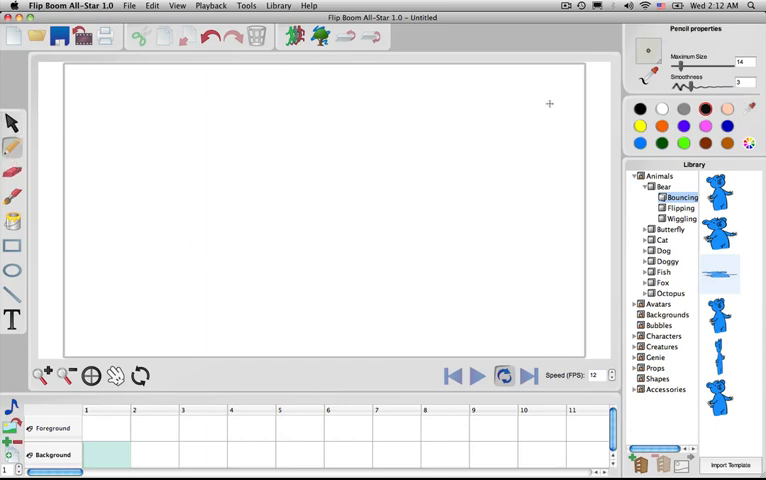
Scribble a yellow squiggle at the centre and a large blue circle to its right
{"action": "left_click_drag", "start_coordinate": [245, 175], "coordinate": [325, 235]}
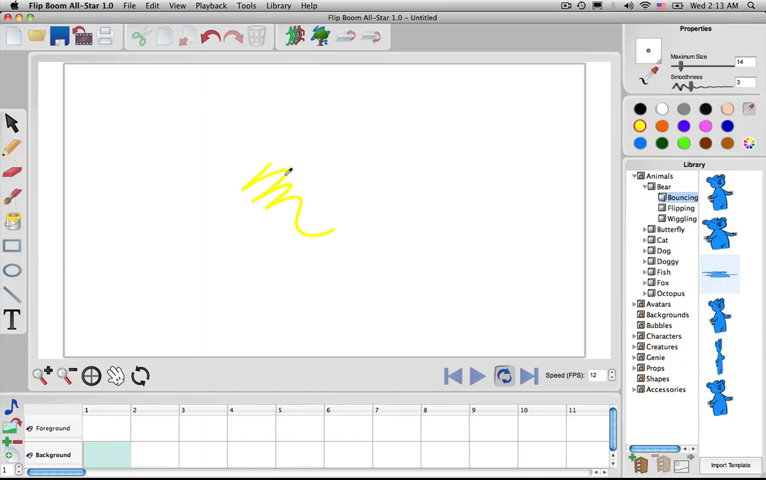
{"action": "mouse_move", "coordinate": [202, 220]}
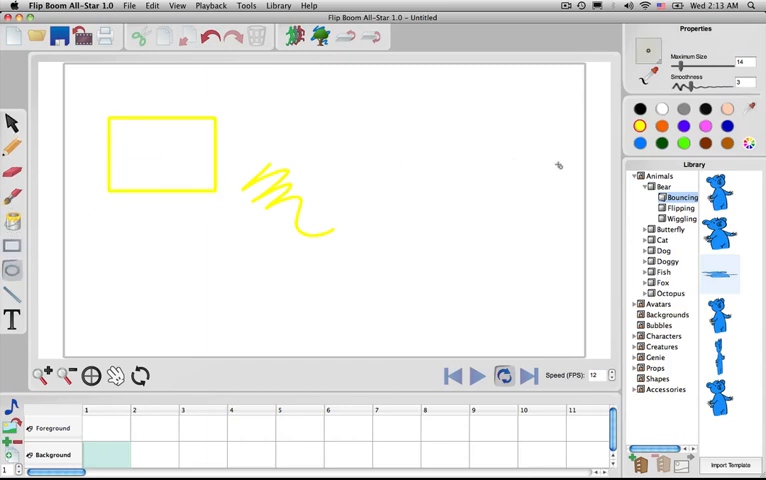
{"action": "left_click_drag", "start_coordinate": [315, 120], "coordinate": [395, 195]}
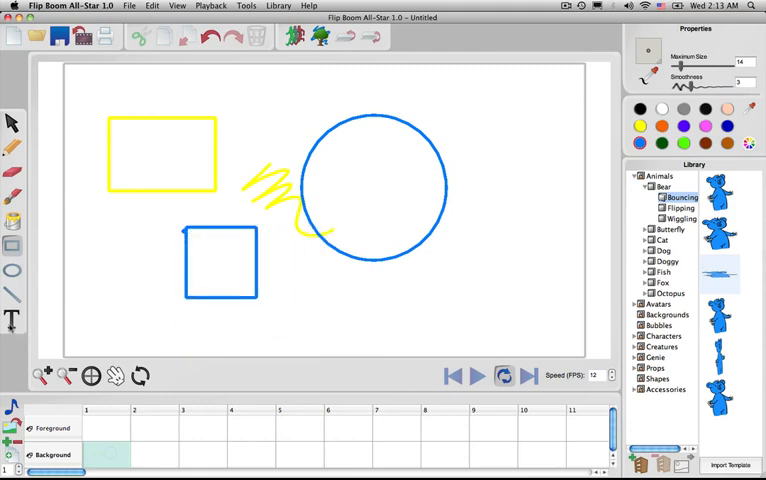
Type the blue text 'DFGDG' above the circle and deselect it
{"action": "type", "text": "DFG"}
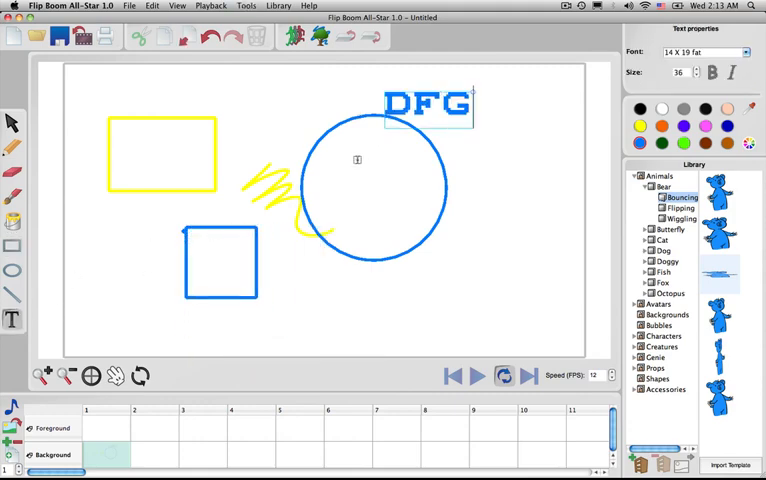
{"action": "type", "text": "DG"}
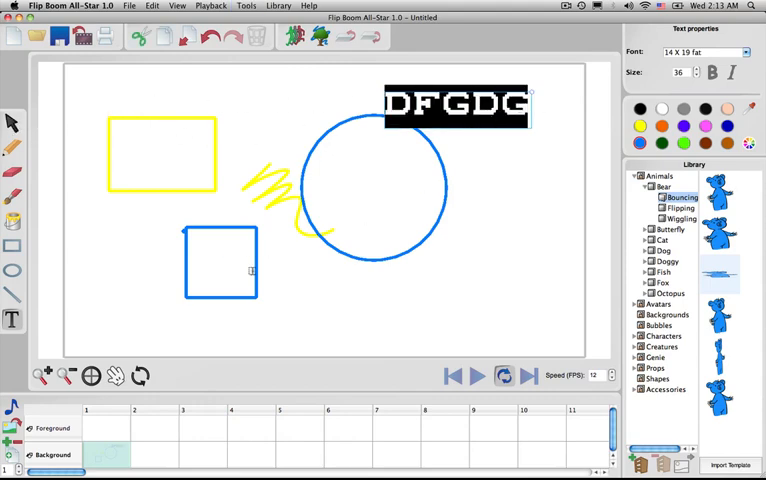
{"action": "left_click", "coordinate": [705, 52]}
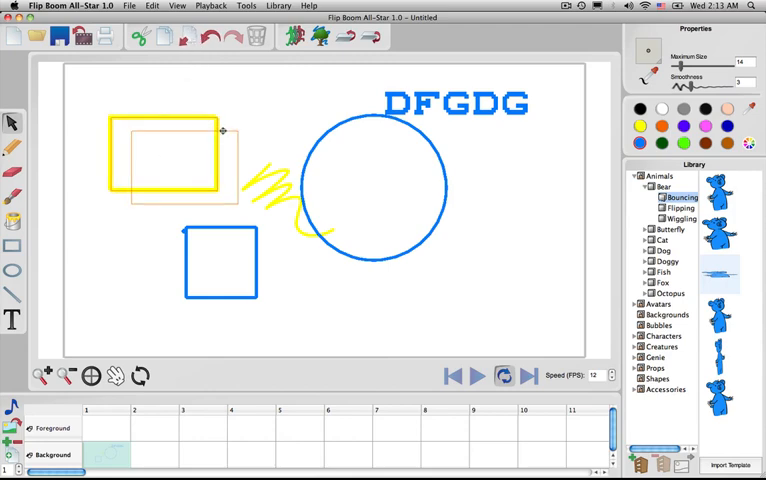
Marquee-select the rectangle, squiggle, circle, square and DFGDG text, then delete them
{"action": "left_click_drag", "start_coordinate": [160, 160], "coordinate": [230, 128]}
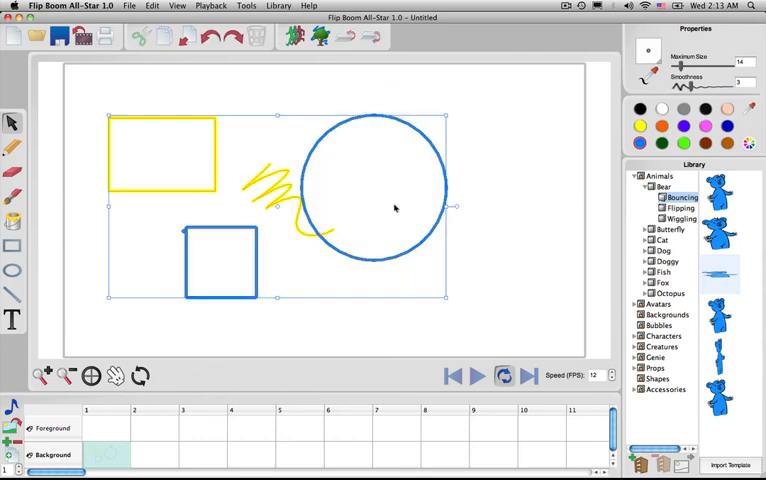
{"action": "key", "text": "Delete"}
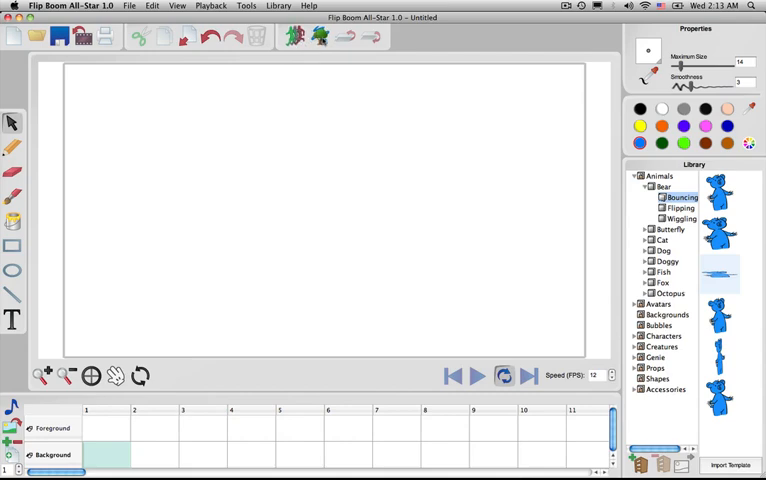
{"action": "left_click", "coordinate": [12, 147]}
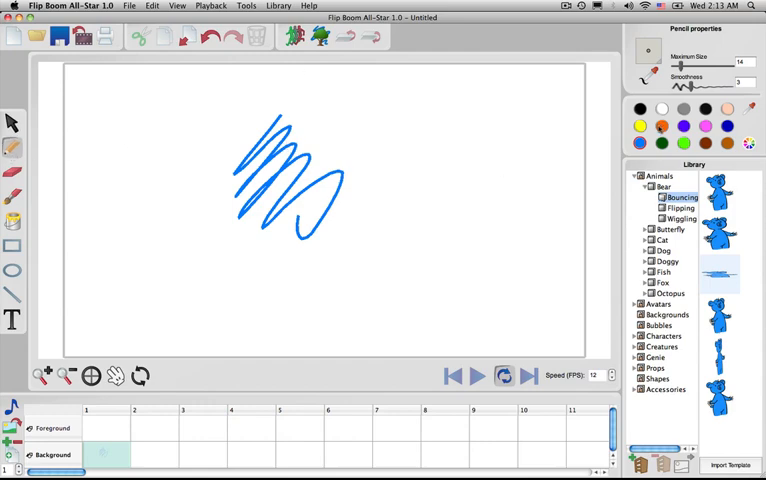
{"action": "left_click_drag", "start_coordinate": [228, 112], "coordinate": [398, 275]}
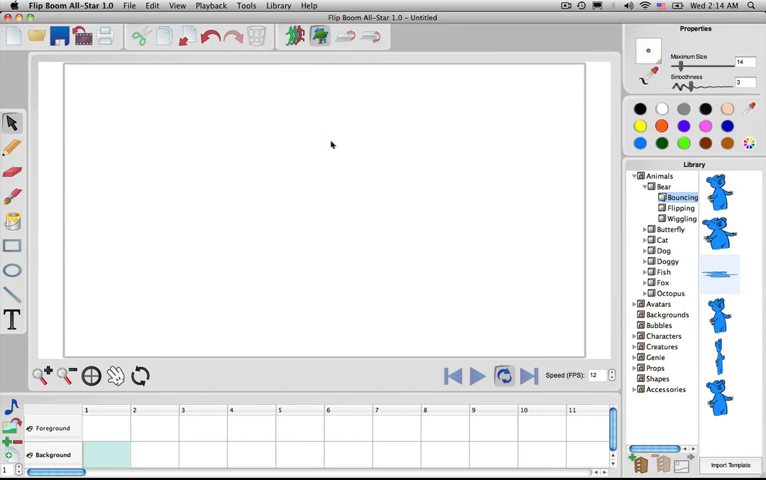
{"action": "mouse_move", "coordinate": [361, 197]}
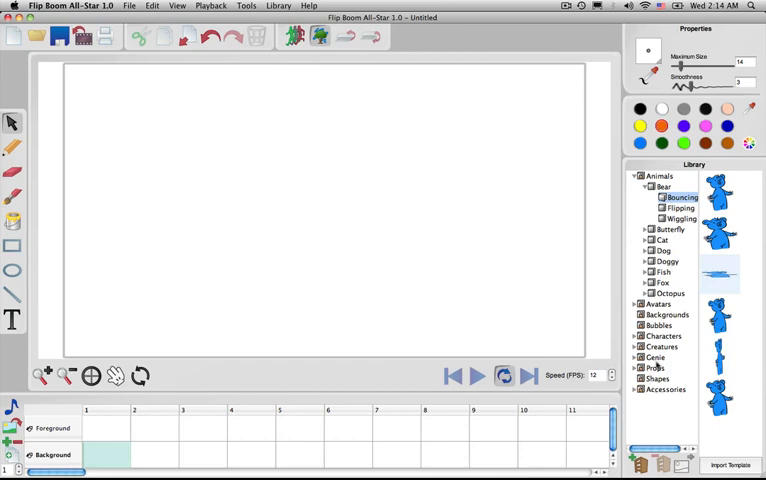
{"action": "mouse_move", "coordinate": [392, 298]}
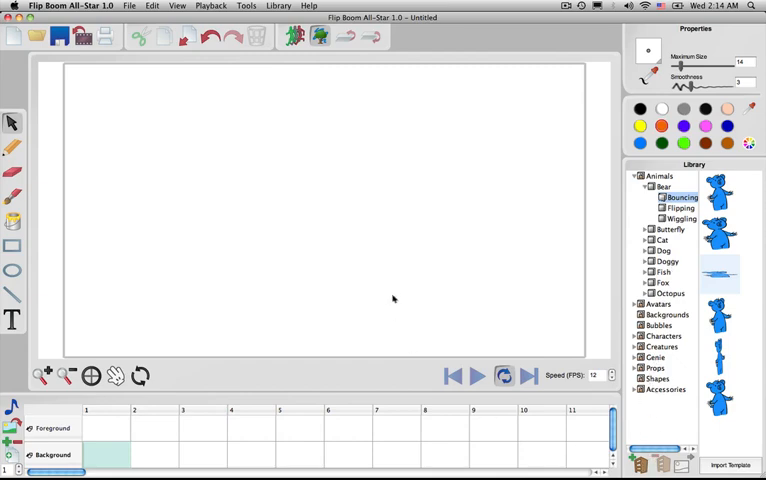